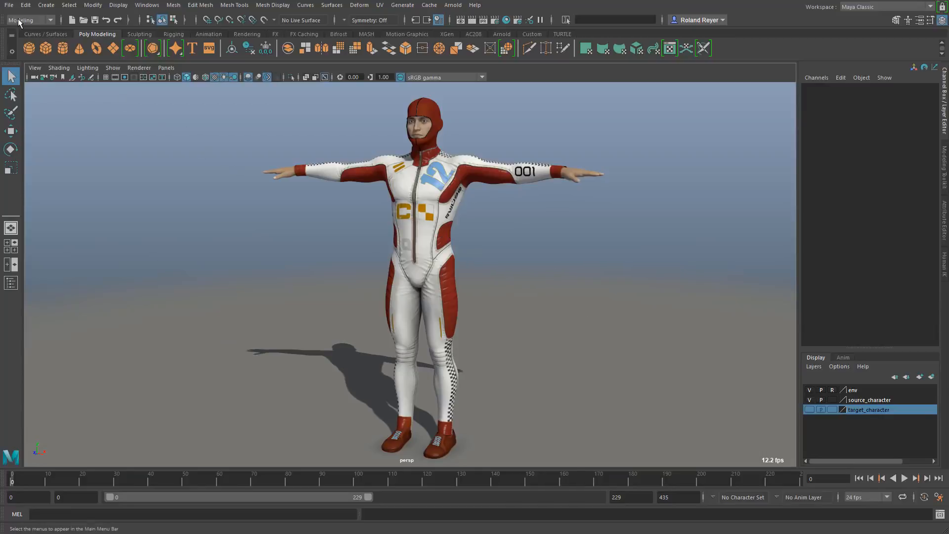
Switch to the Rigging menu set and bring up the Skeleton > HumanIK tools
{"action": "left_click", "coordinate": [27, 20]}
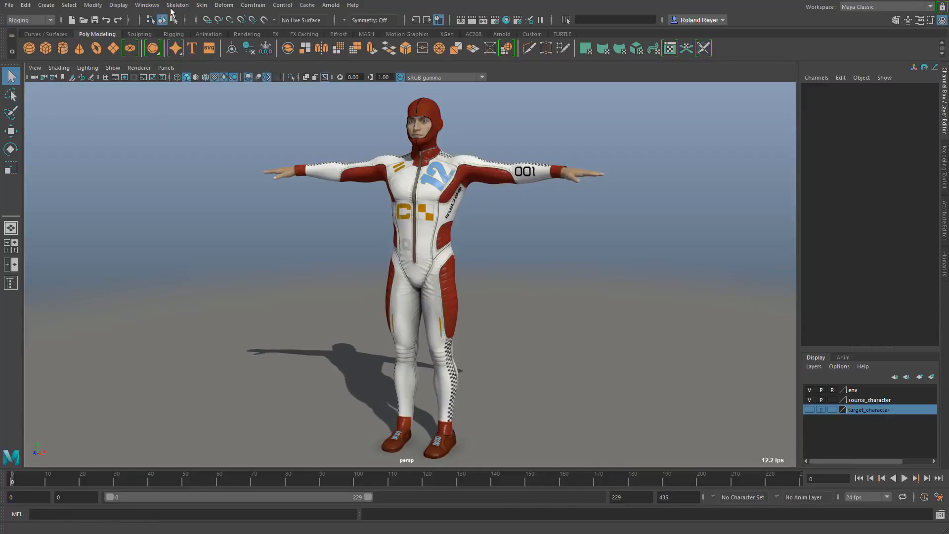
{"action": "left_click", "coordinate": [177, 5]}
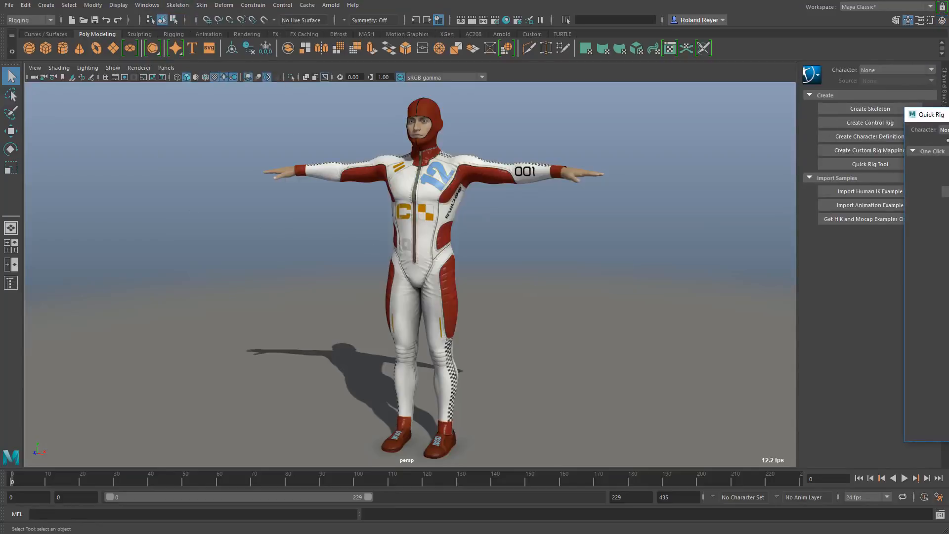
Launch the Quick Rig tool from the HumanIK panel in One-Click mode
{"action": "left_click", "coordinate": [927, 115]}
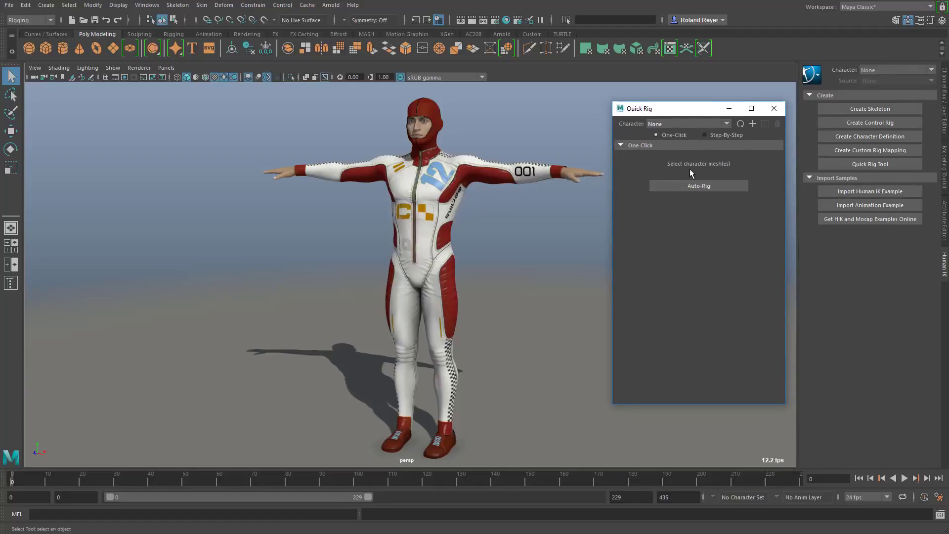
{"action": "mouse_move", "coordinate": [725, 308]}
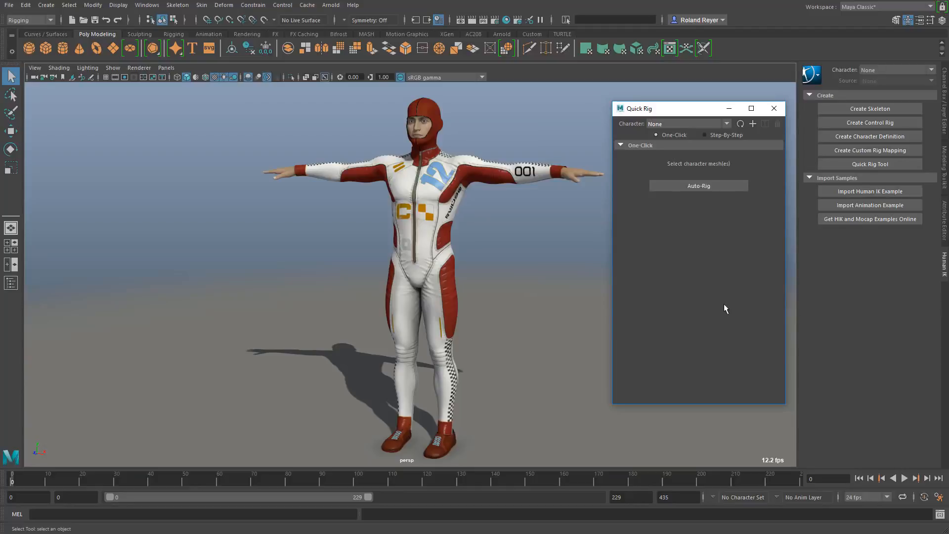
{"action": "mouse_move", "coordinate": [553, 208]}
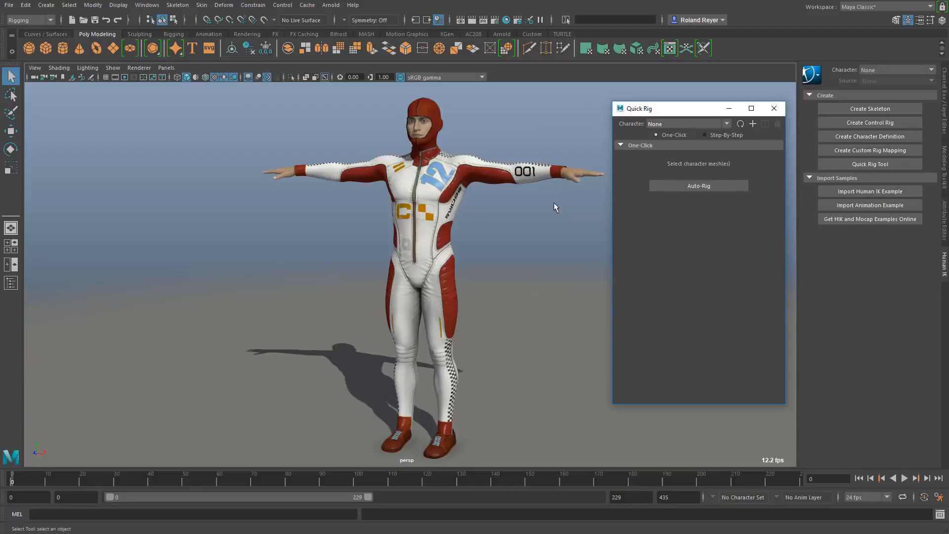
{"action": "mouse_move", "coordinate": [242, 101]}
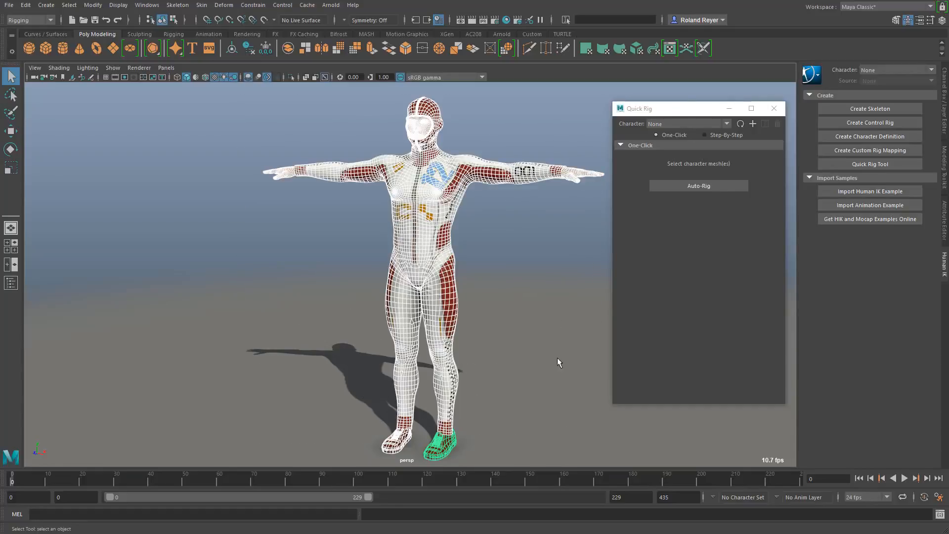
{"action": "mouse_move", "coordinate": [698, 186]}
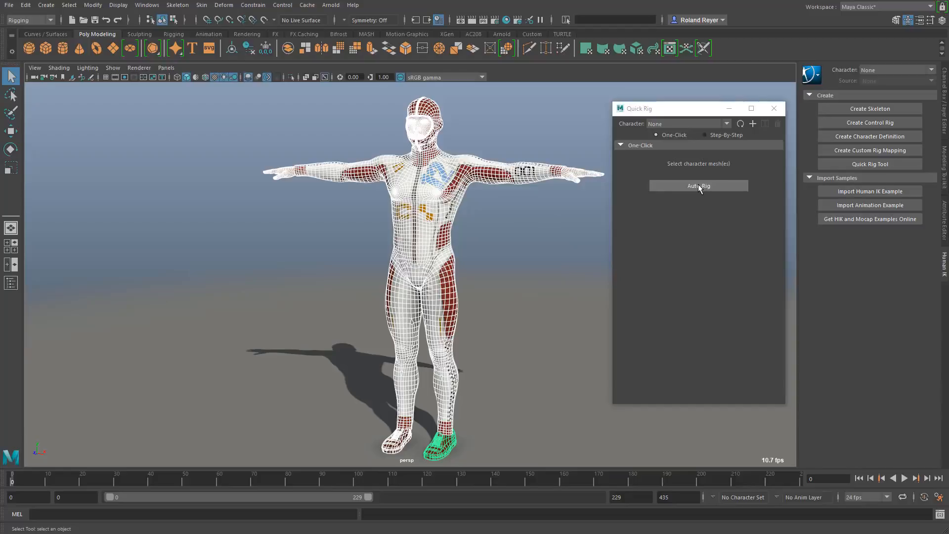
Auto-Rig the race-suit character, then select the wrist control to check the arm
{"action": "left_click", "coordinate": [697, 185]}
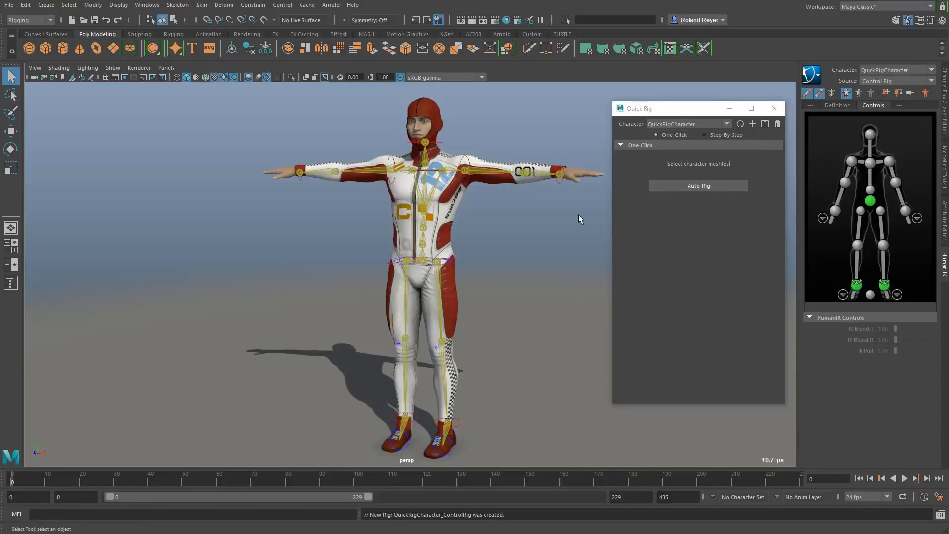
{"action": "mouse_move", "coordinate": [462, 189]}
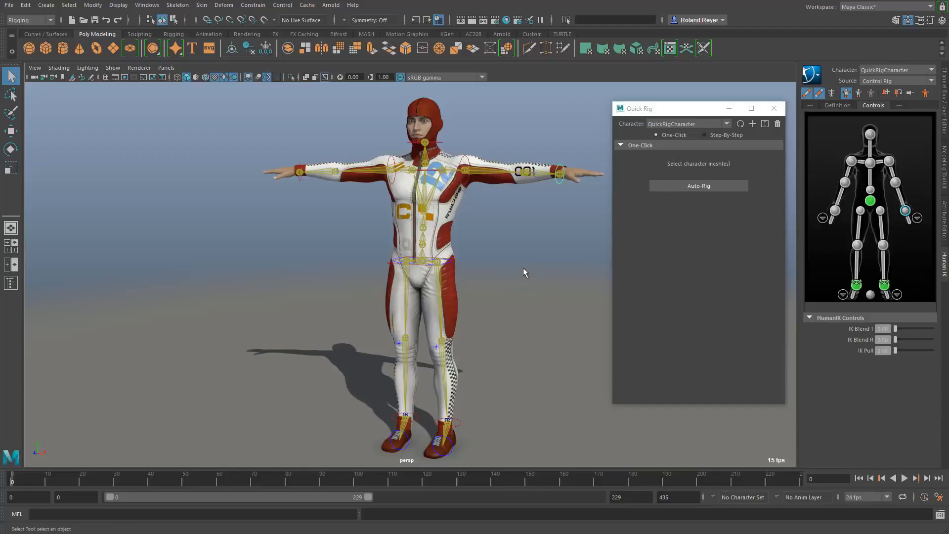
{"action": "left_click", "coordinate": [558, 172]}
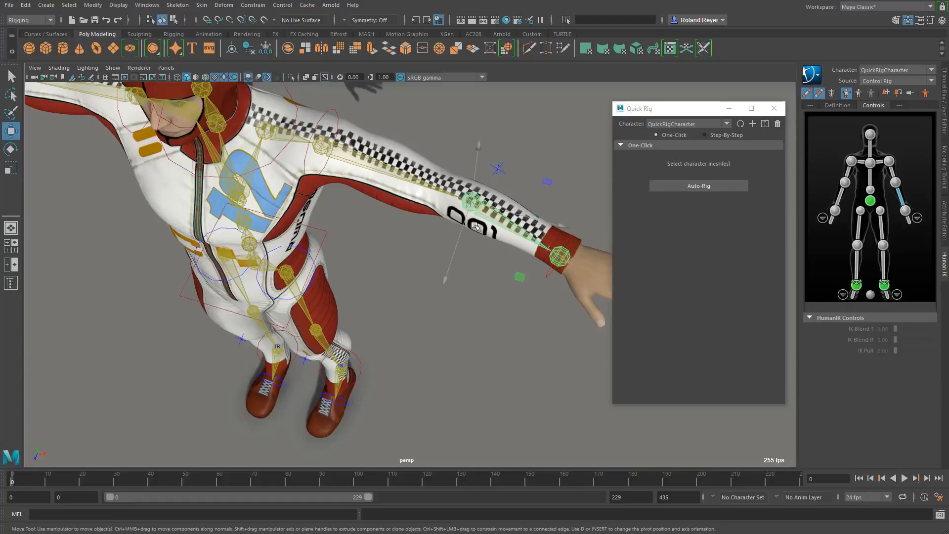
{"action": "mouse_move", "coordinate": [484, 212]}
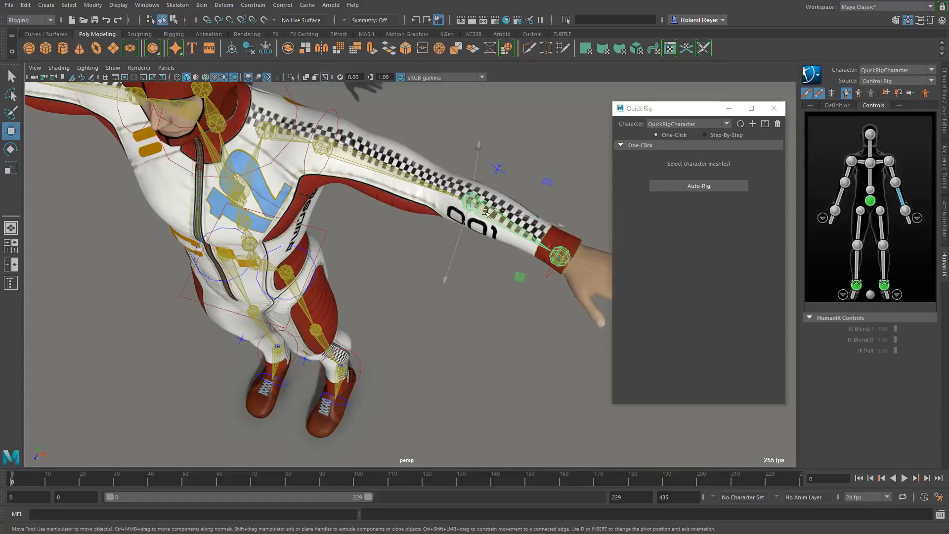
{"action": "mouse_move", "coordinate": [433, 177]}
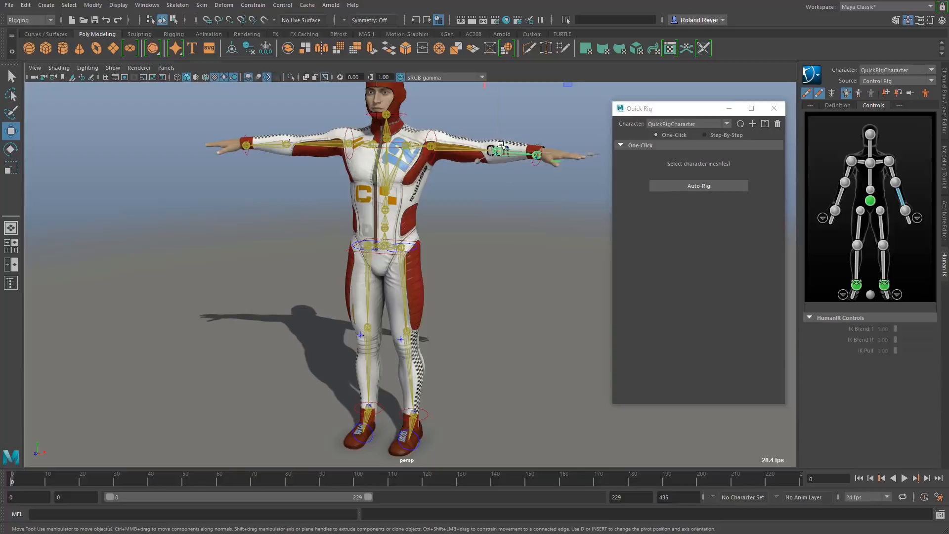
{"action": "mouse_move", "coordinate": [537, 297]}
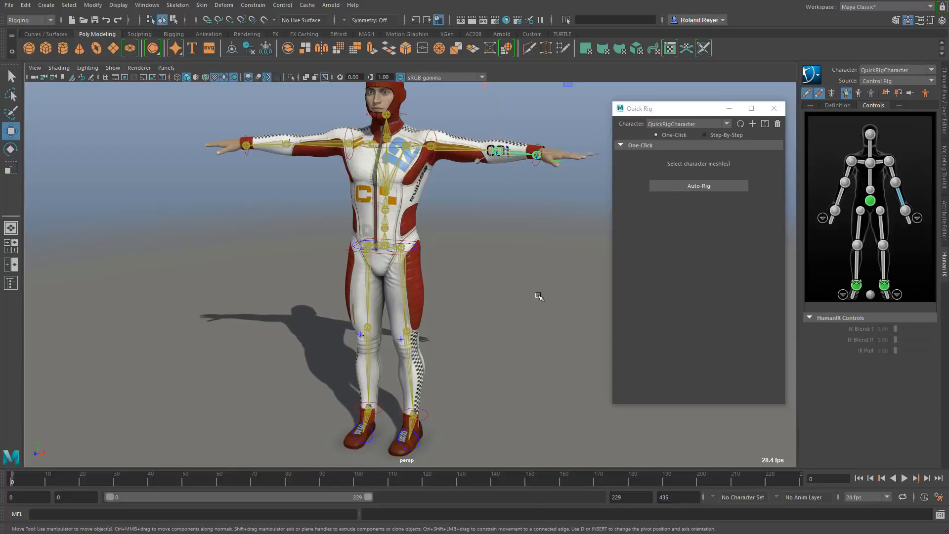
{"action": "mouse_move", "coordinate": [711, 180]}
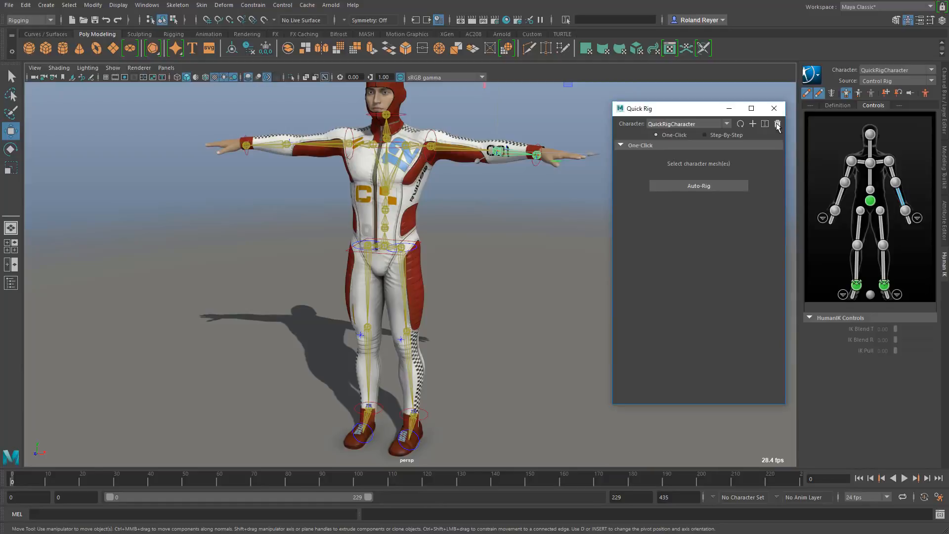
Delete the generated skin, control rig, skeleton, guides and character, confirming the deletion
{"action": "left_click", "coordinate": [778, 124]}
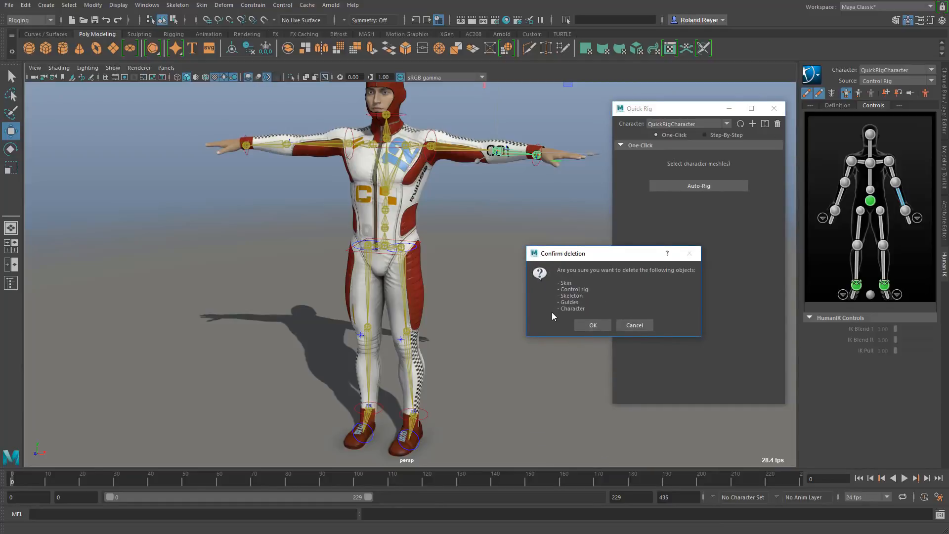
{"action": "left_click", "coordinate": [593, 325]}
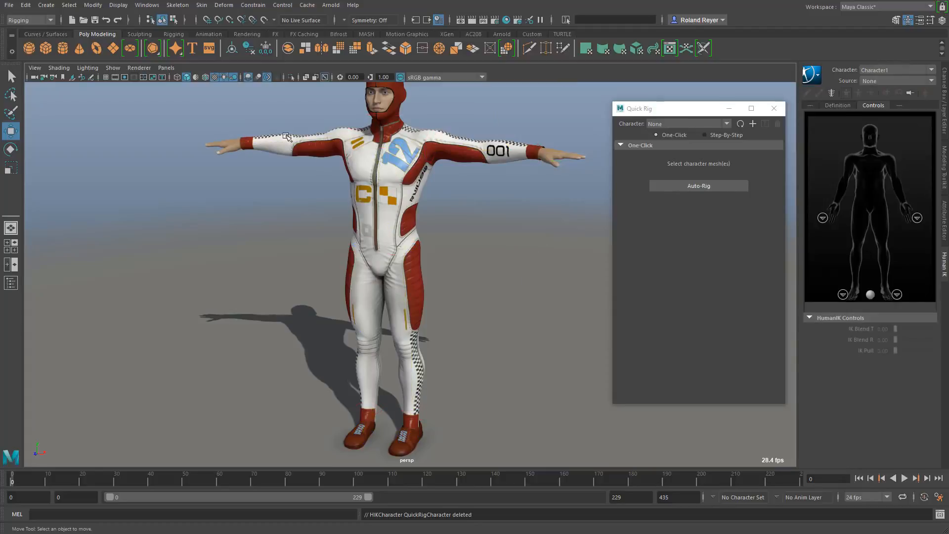
Put Quick Rig into Step-By-Step mode, creating a new QuickRigCharacter
{"action": "left_click", "coordinate": [701, 134]}
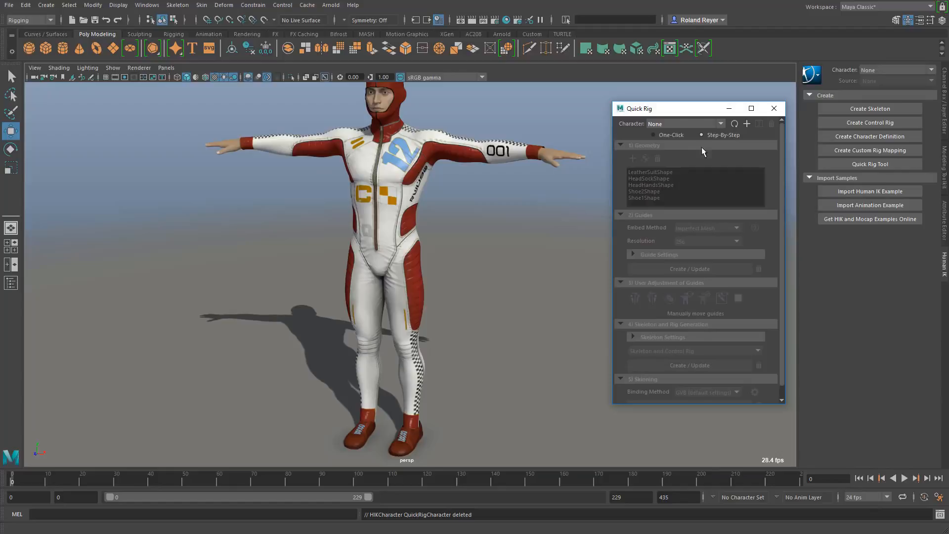
{"action": "mouse_move", "coordinate": [750, 198]}
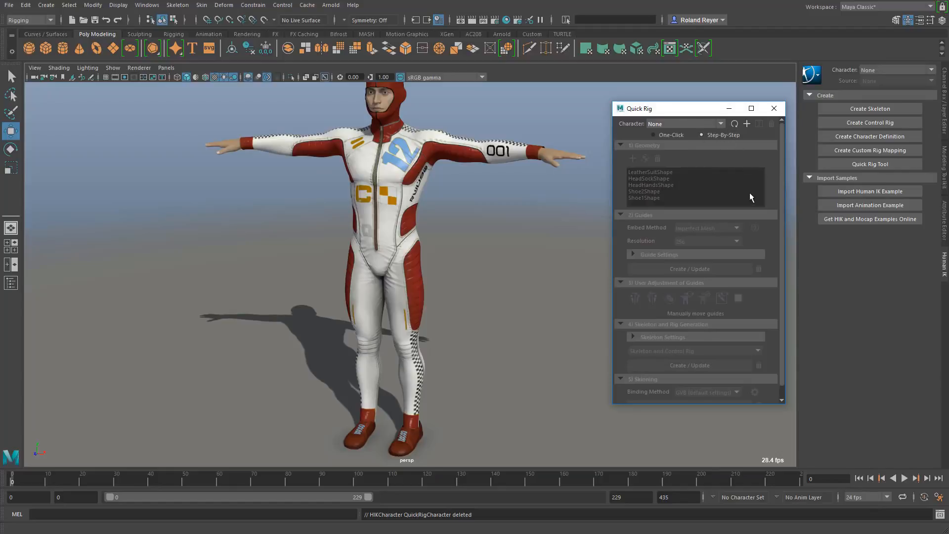
{"action": "mouse_move", "coordinate": [689, 121]}
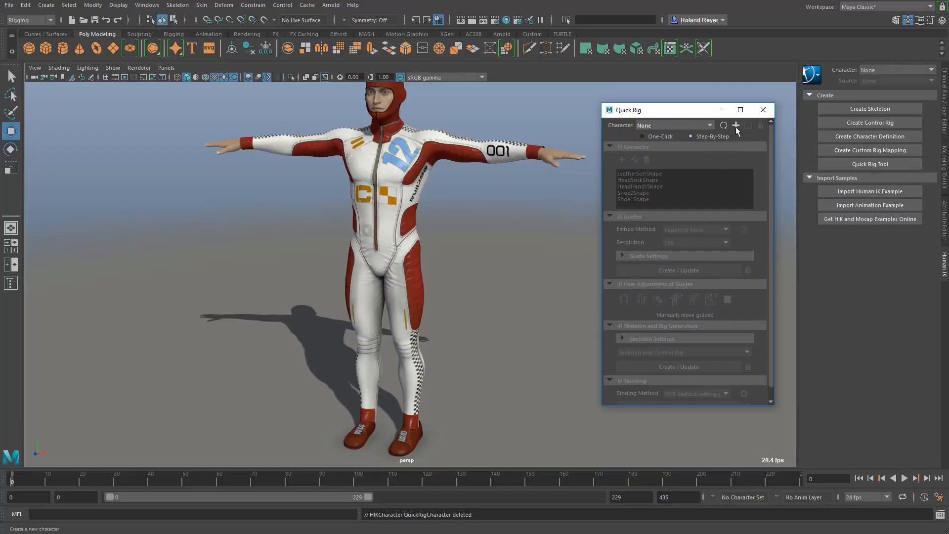
{"action": "left_click", "coordinate": [735, 126]}
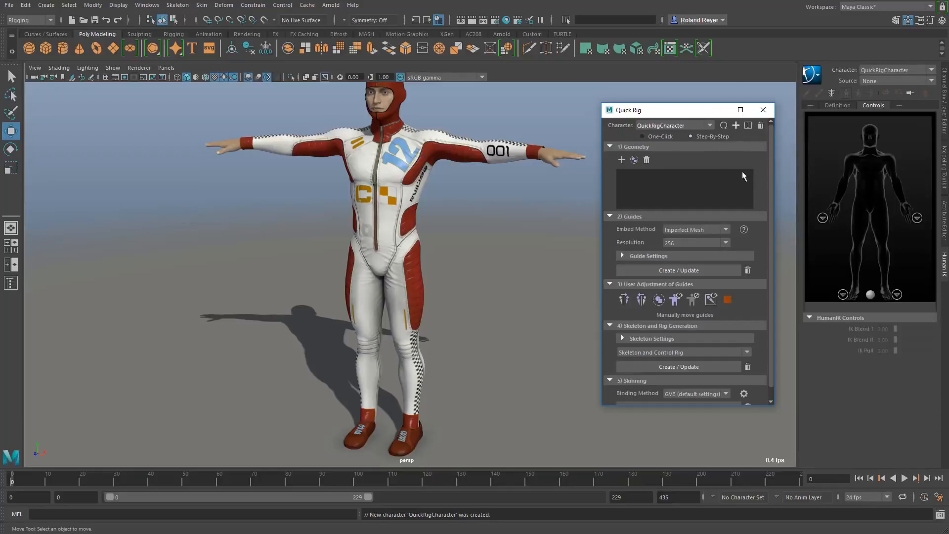
{"action": "mouse_move", "coordinate": [702, 136]}
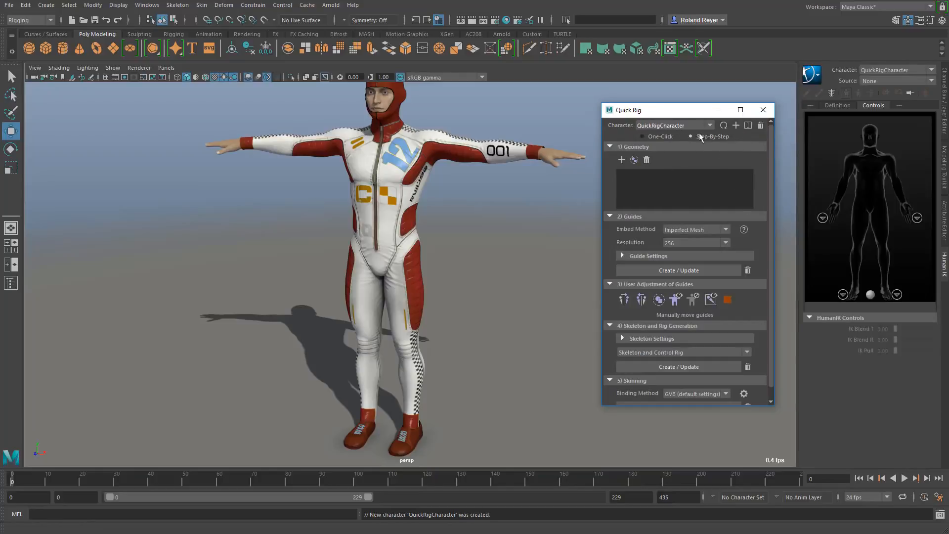
{"action": "mouse_move", "coordinate": [670, 194]}
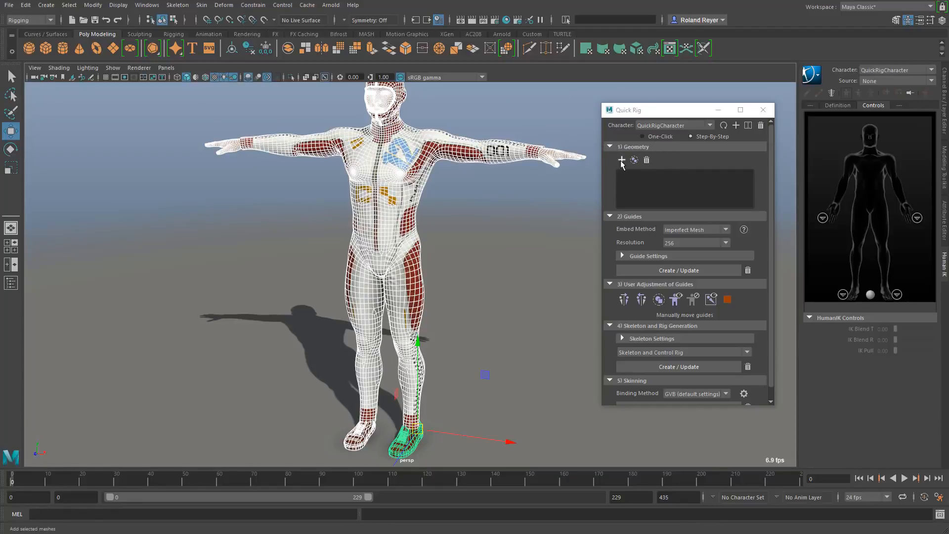
Add the selected suit, head, hands and shoe meshes to the Geometry list
{"action": "left_click", "coordinate": [621, 160]}
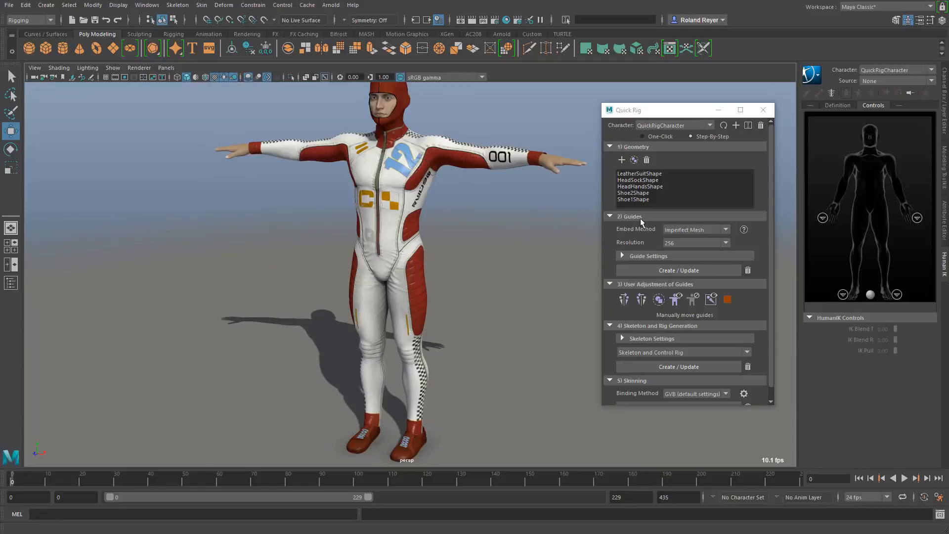
{"action": "mouse_move", "coordinate": [653, 239]}
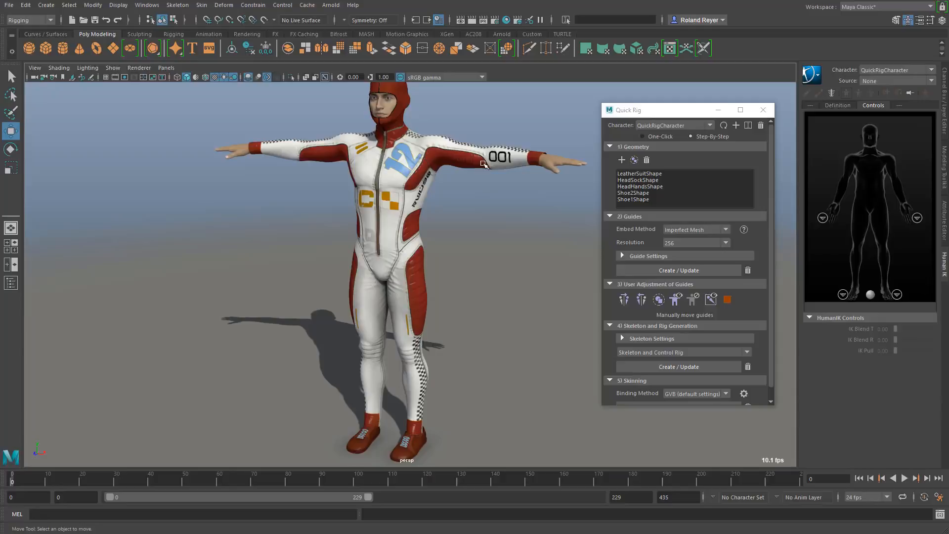
{"action": "mouse_move", "coordinate": [641, 298]}
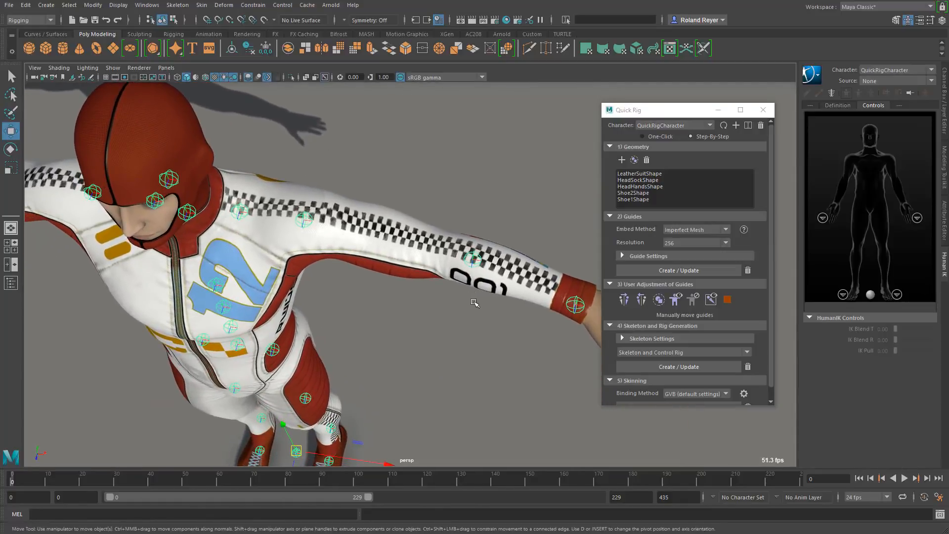
Reposition an arm guide and an ankle guide to match the body
{"action": "left_click", "coordinate": [475, 256]}
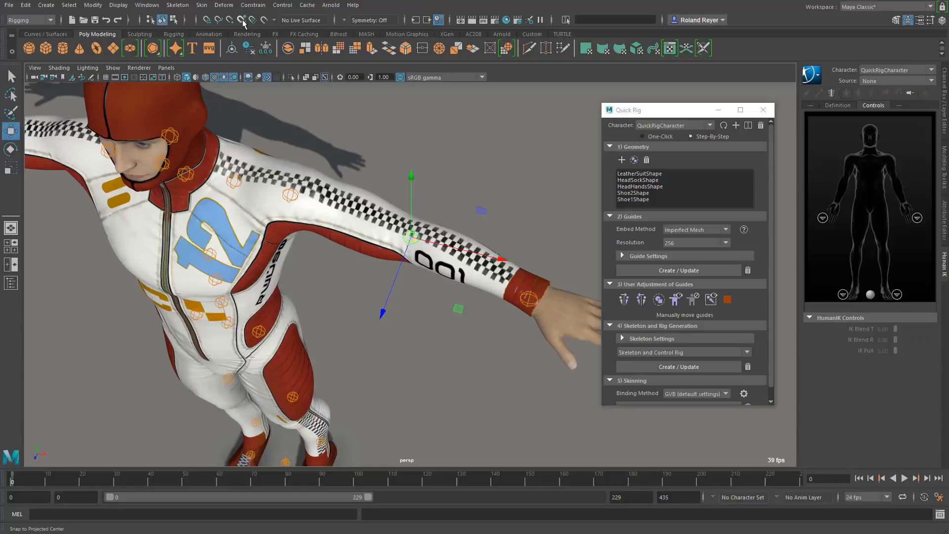
{"action": "mouse_move", "coordinate": [243, 20]}
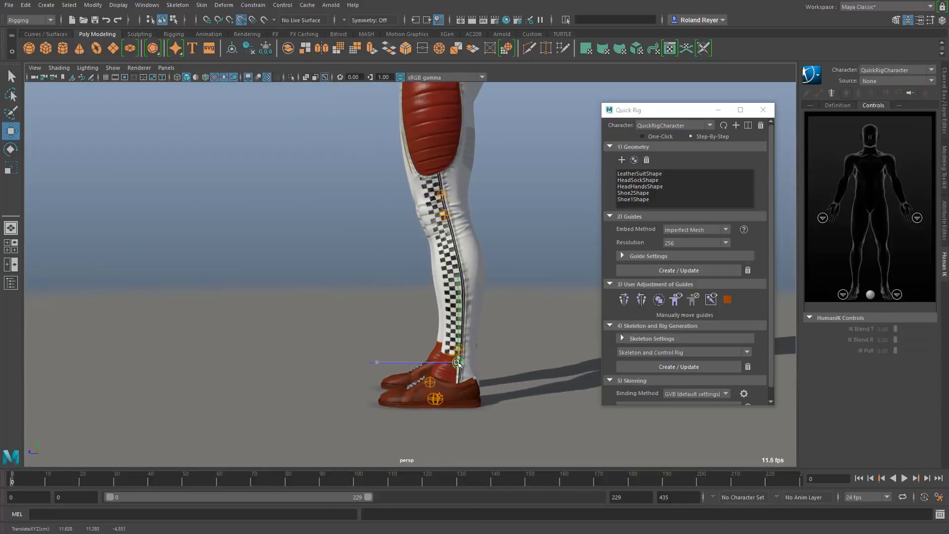
{"action": "left_click", "coordinate": [457, 363]}
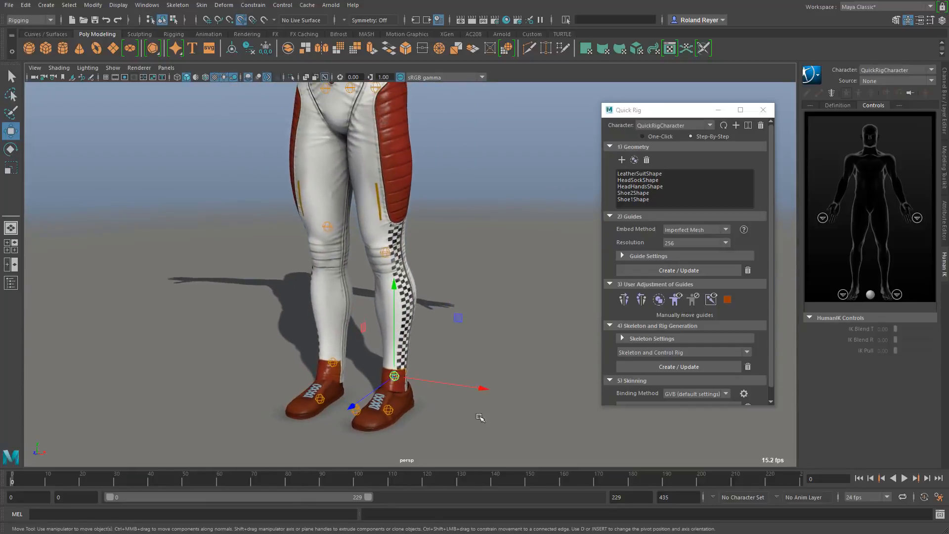
{"action": "mouse_move", "coordinate": [422, 289]}
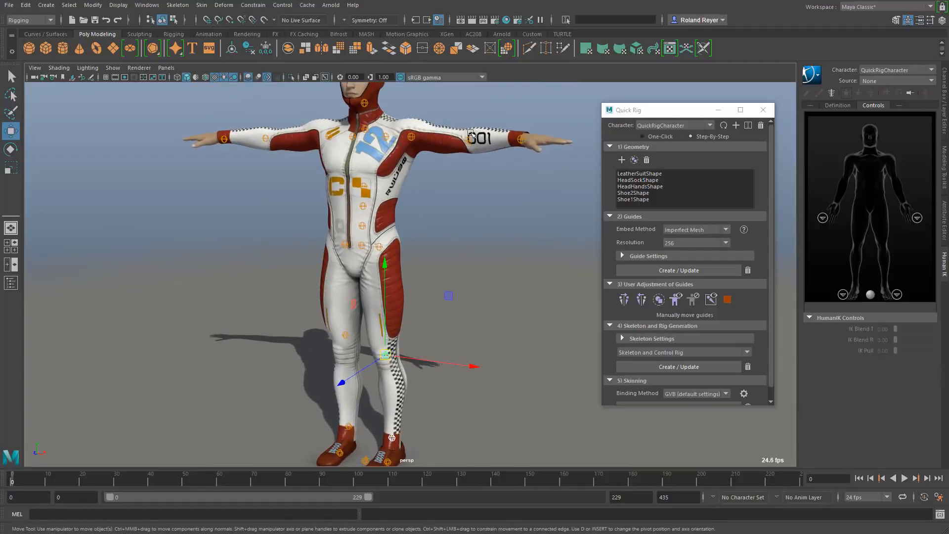
Mirror the adjusted leg and arm guides to the character's other side
{"action": "left_click", "coordinate": [521, 139]}
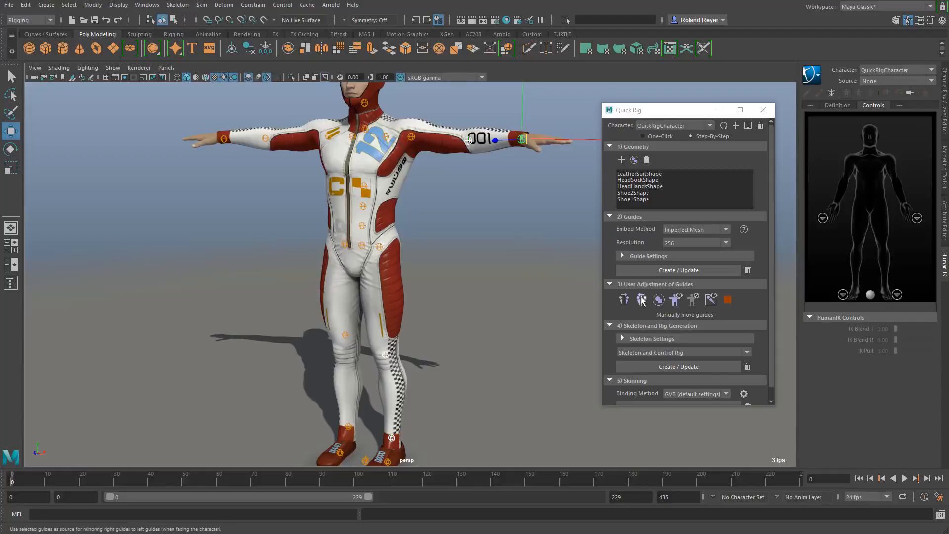
{"action": "mouse_move", "coordinate": [641, 299]}
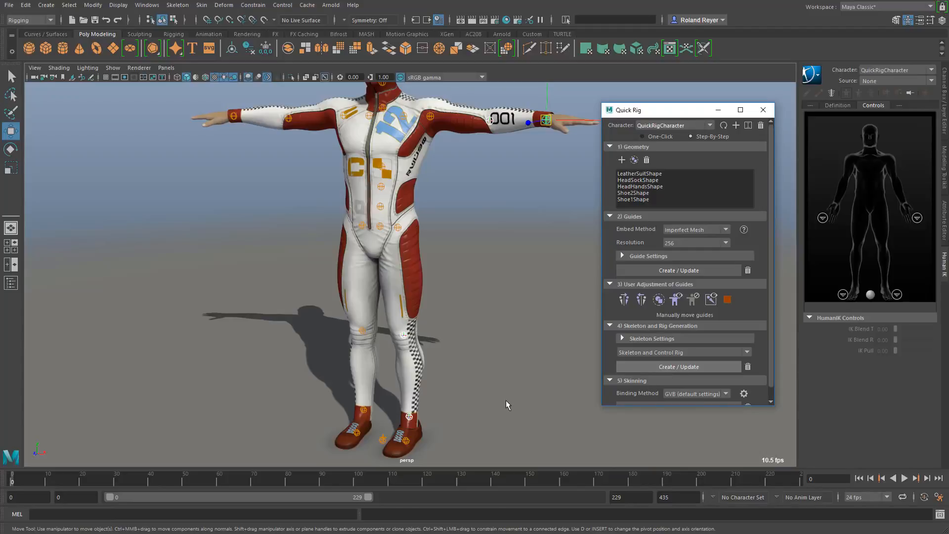
Generate the Skeleton and Control Rig from the guides and clear the selection
{"action": "left_click", "coordinate": [678, 365]}
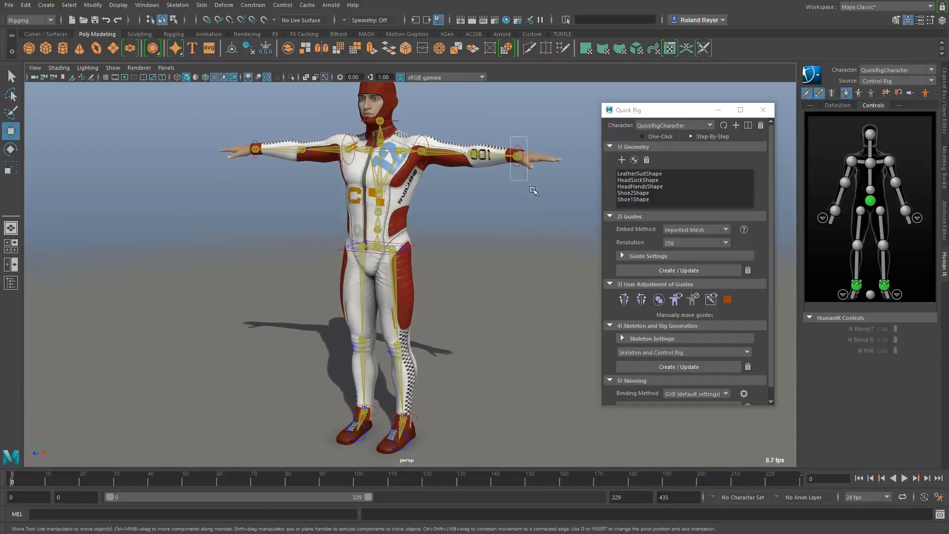
{"action": "left_click", "coordinate": [517, 155]}
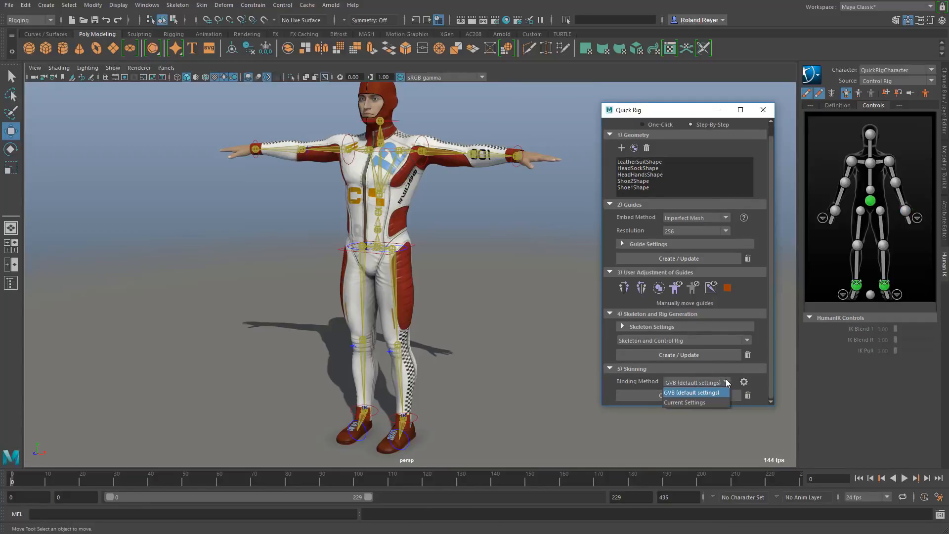
{"action": "mouse_move", "coordinate": [684, 402]}
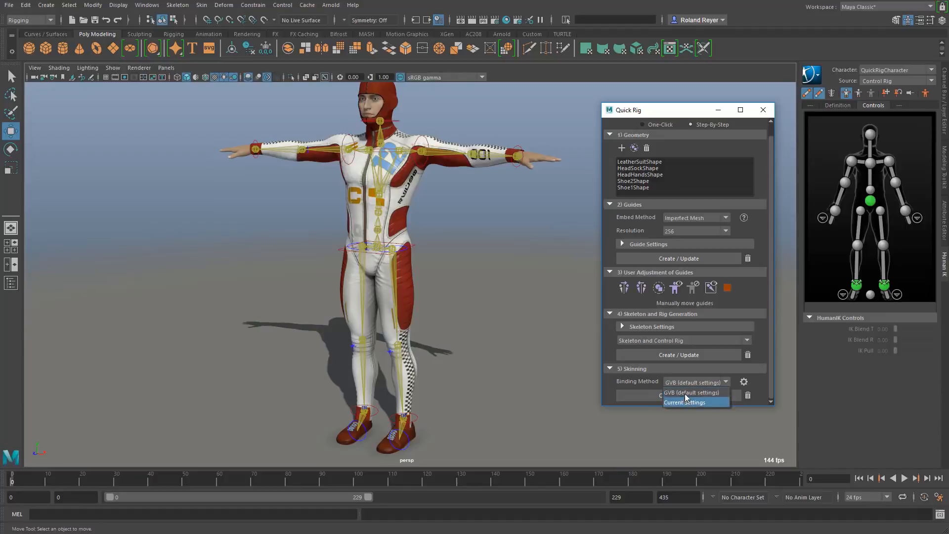
Keep the default GVB binding method for skinning and move the Quick Rig window aside
{"action": "left_click", "coordinate": [695, 392]}
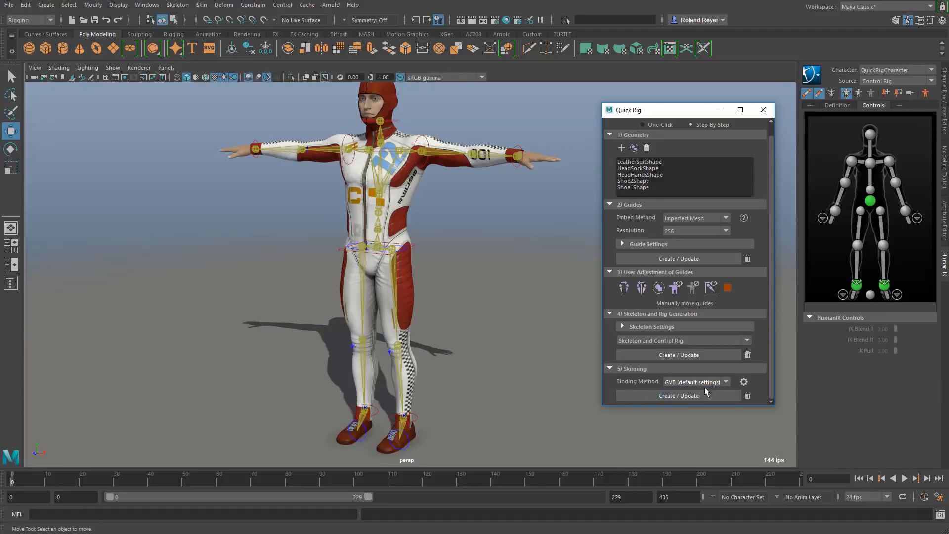
{"action": "mouse_move", "coordinate": [447, 302]}
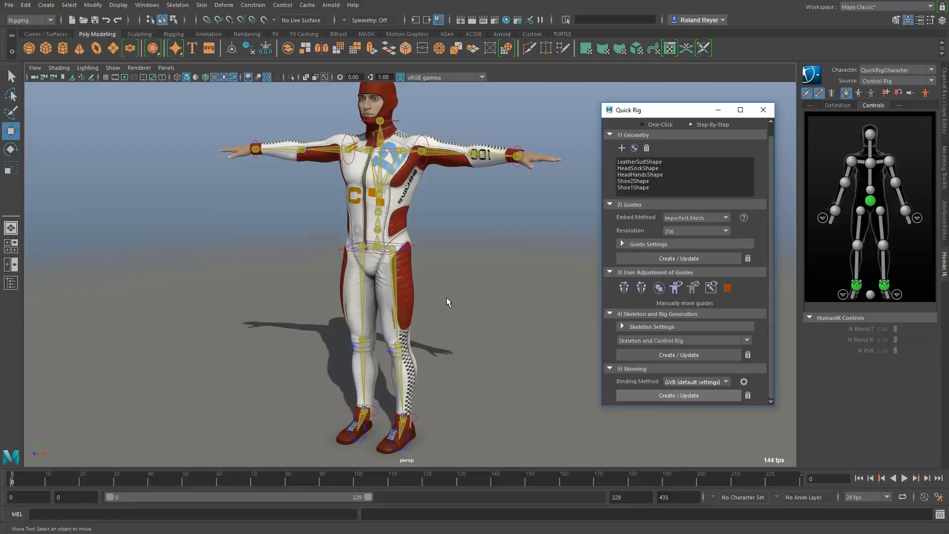
{"action": "mouse_move", "coordinate": [446, 298]}
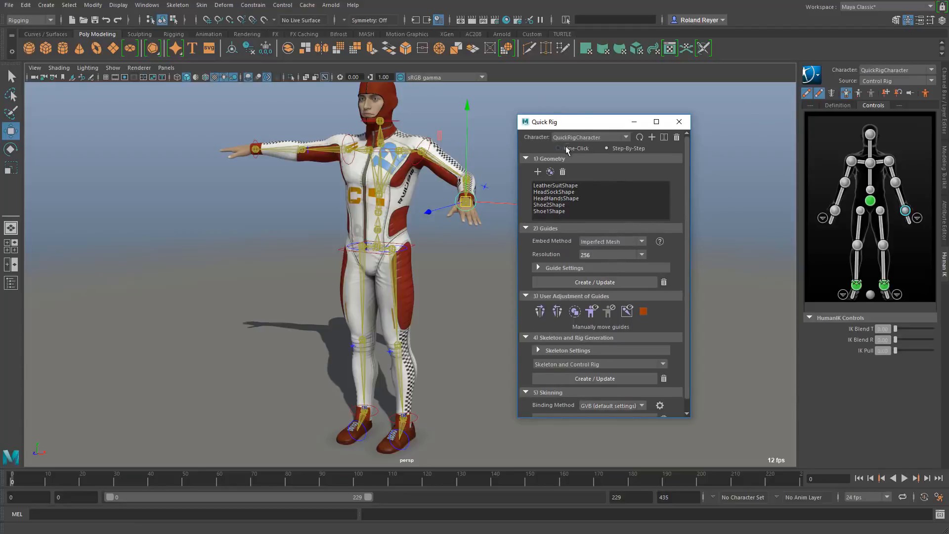
{"action": "left_click_drag", "start_coordinate": [570, 122], "coordinate": [569, 96]}
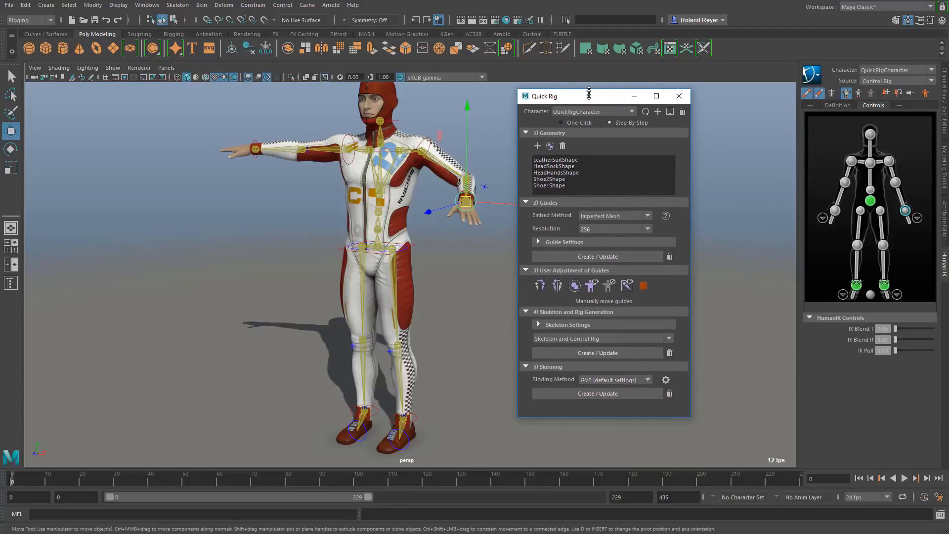